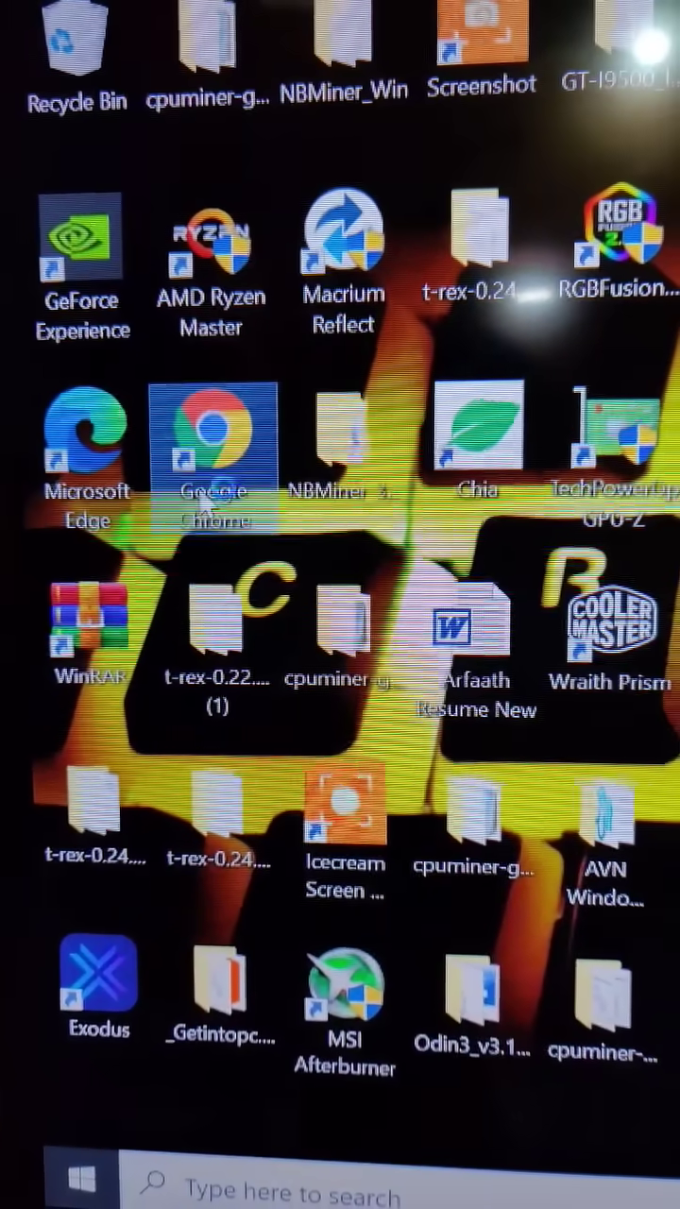
Launch Google Chrome from its desktop shortcut to a new tab page.
{"action": "double_click", "coordinate": [217, 435]}
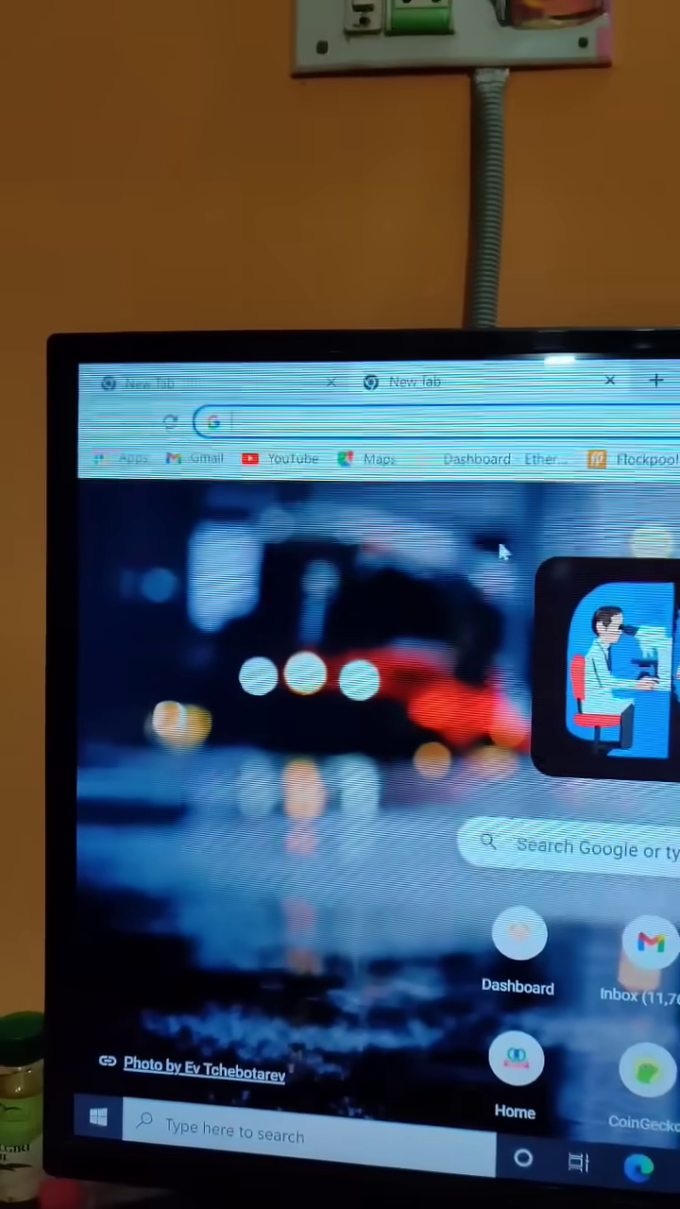
Search 'nicehash' and open nicehash.com/mining, scrolled to the Download Center links.
{"action": "type", "text": "nicehash.com/mining"}
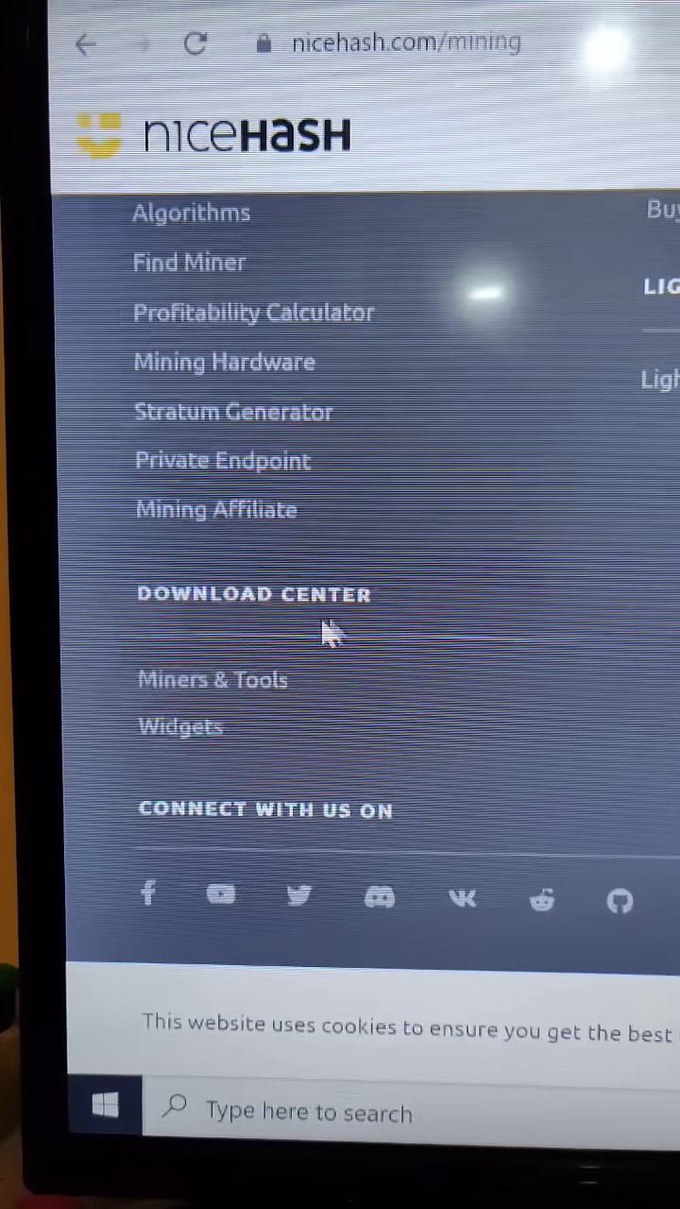
{"action": "mouse_move", "coordinate": [195, 680]}
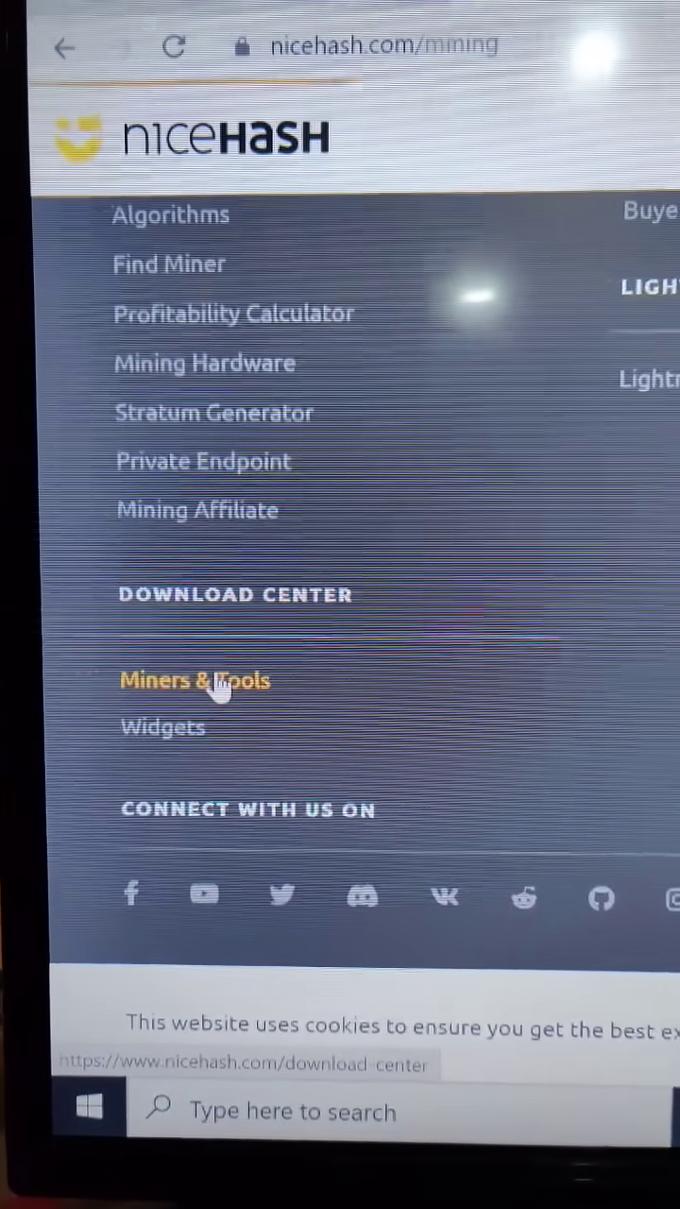